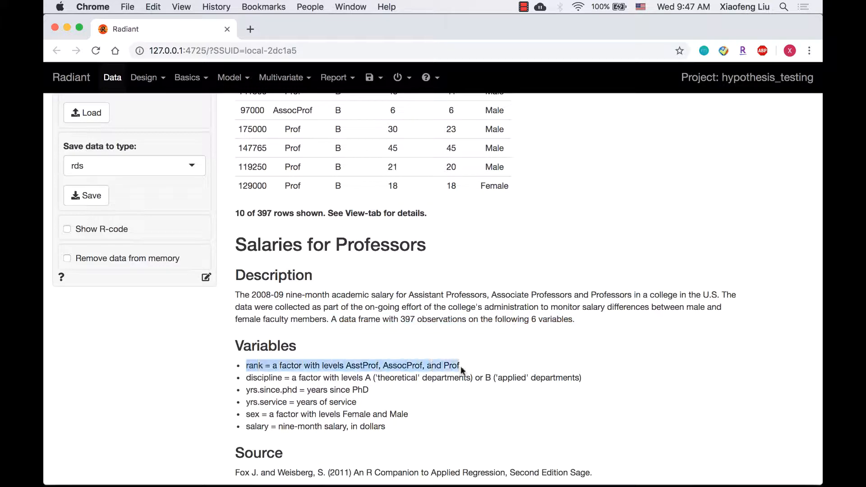
- Create an Explore table of salary by rank with n_obs, mean, min, max and sd
left_click(247, 426)
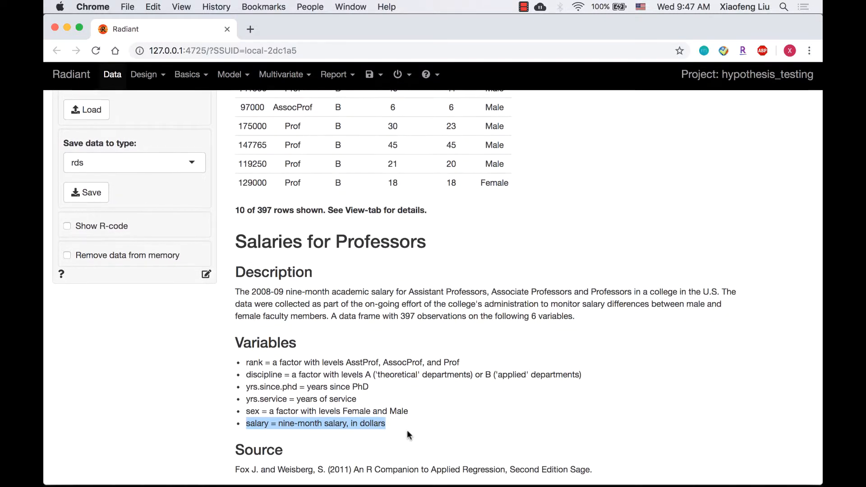
scroll("up", 3)
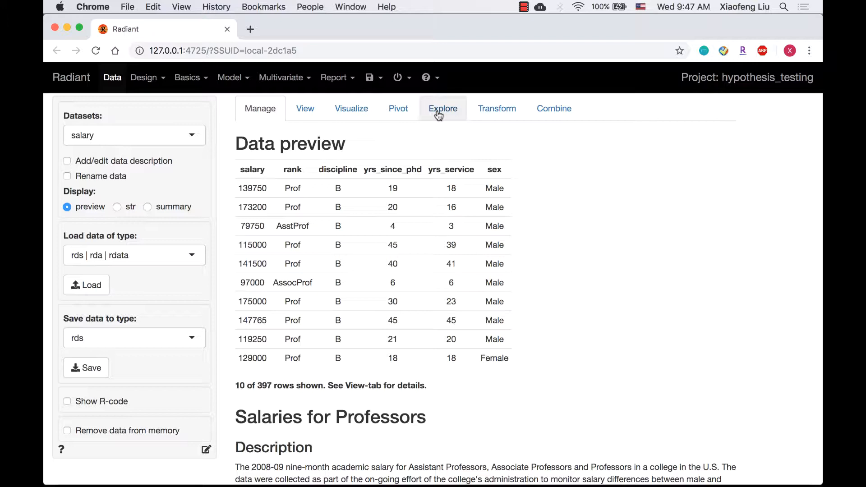
left_click(443, 108)
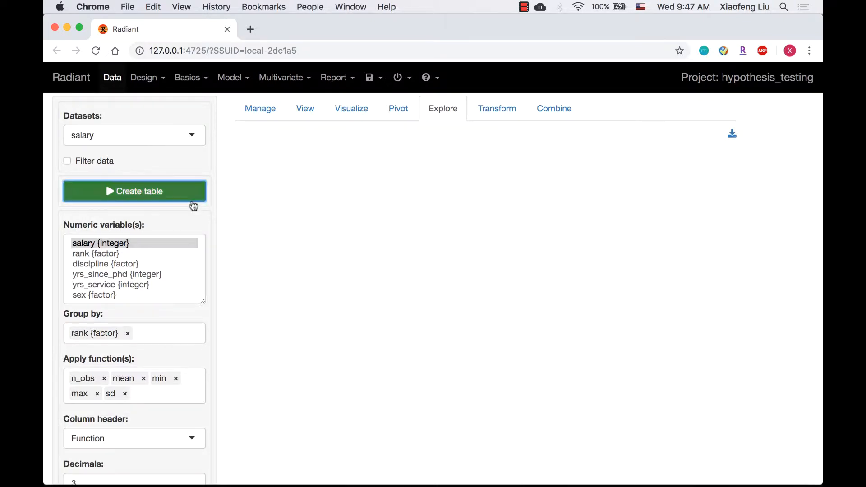
left_click(135, 191)
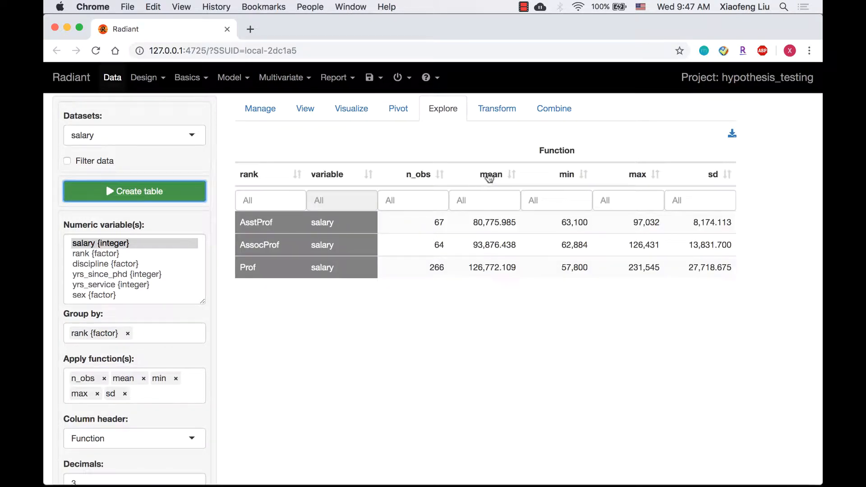
mouse_move(692, 210)
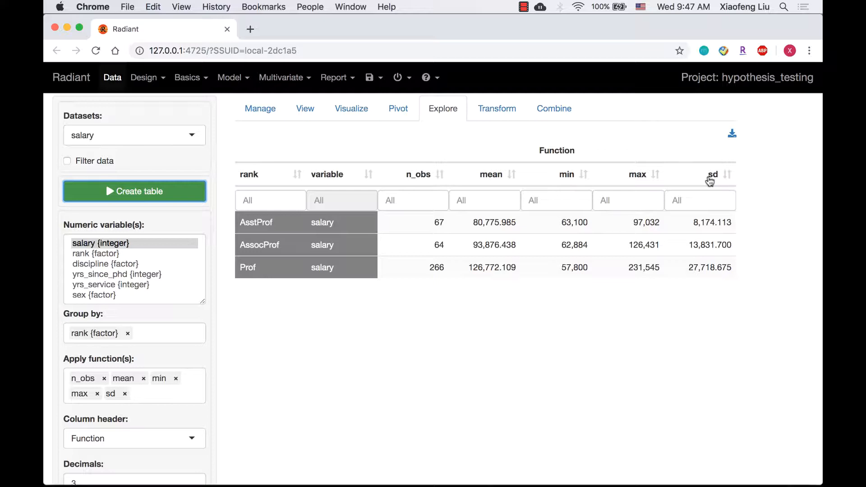
left_click(190, 77)
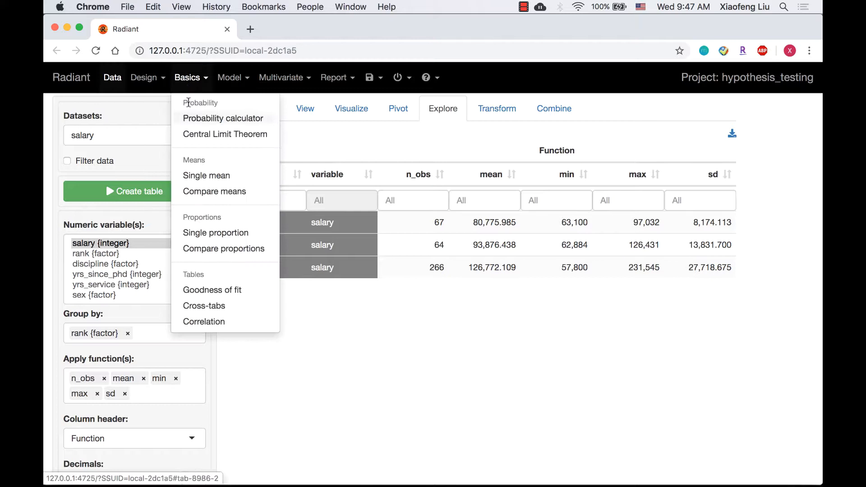
- Compare means with rank as factor and salary as variable, adding AsstProf:Prof and AssocProf:Prof pairs
left_click(214, 191)
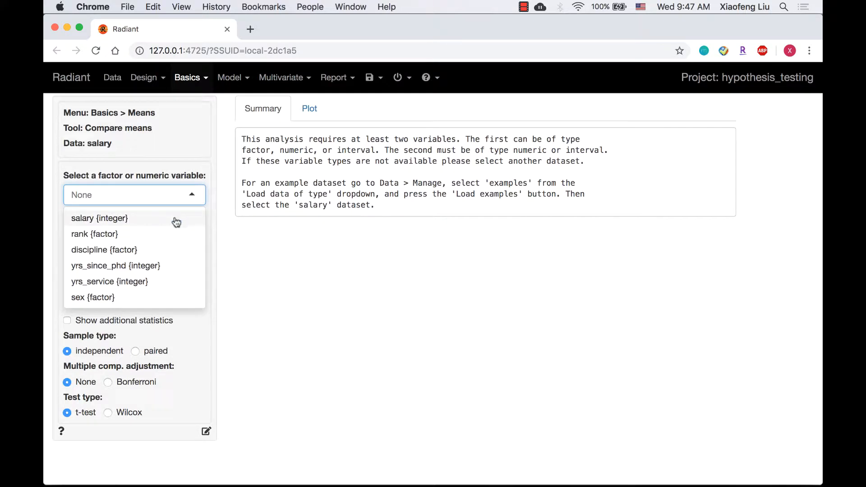
left_click(94, 234)
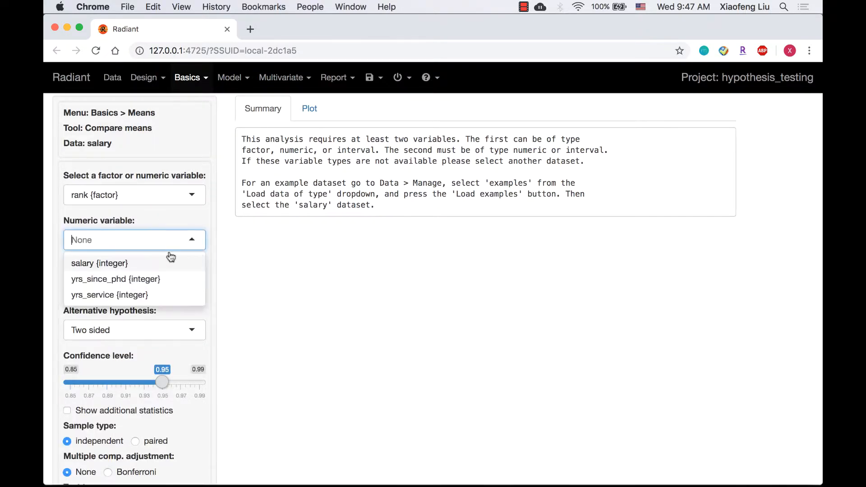
left_click(99, 263)
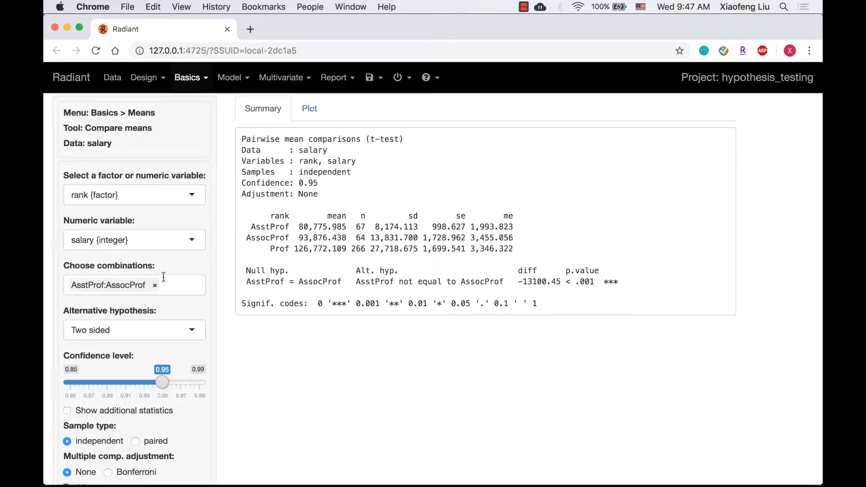
left_click(134, 285)
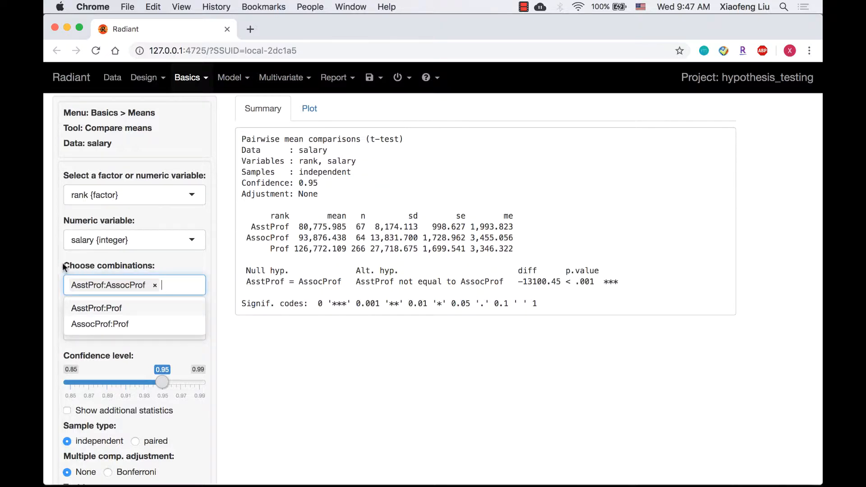
mouse_move(161, 317)
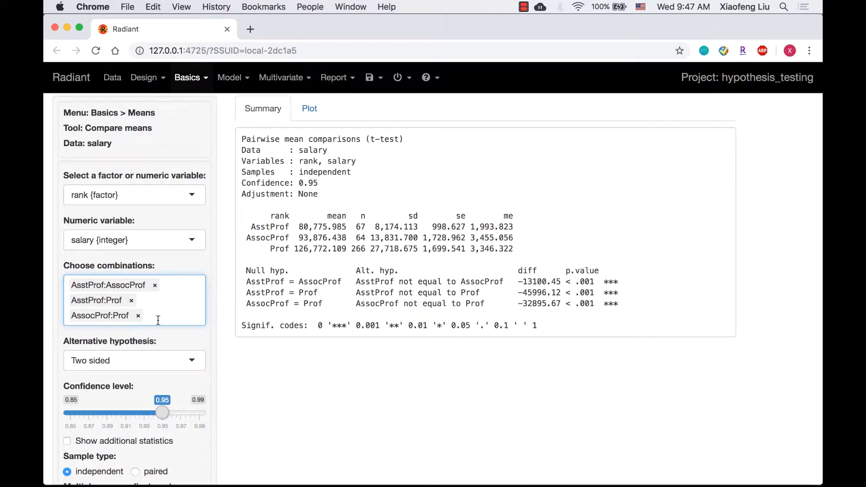
left_click(134, 359)
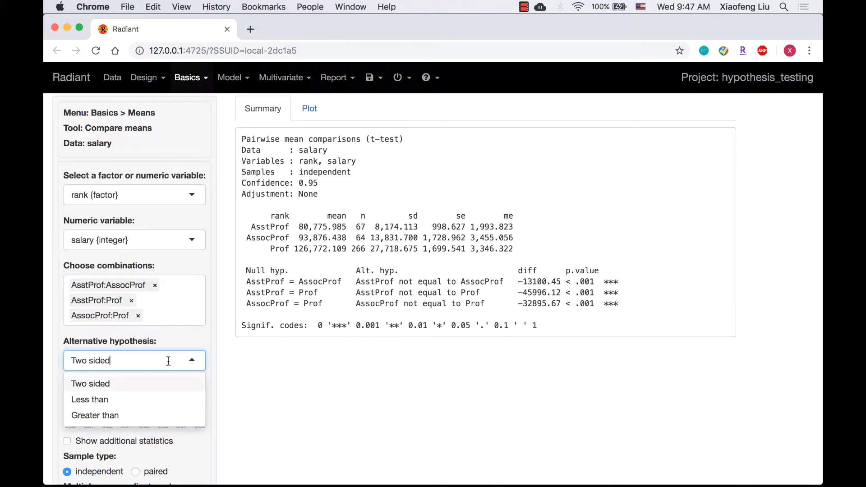
- Set the alternative hypothesis to 'Less than' and scroll through the test summary
left_click(89, 399)
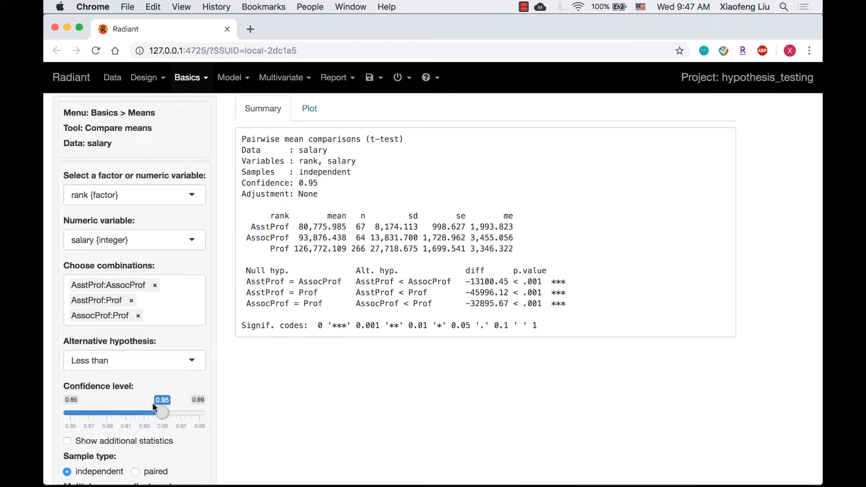
scroll("down", 3)
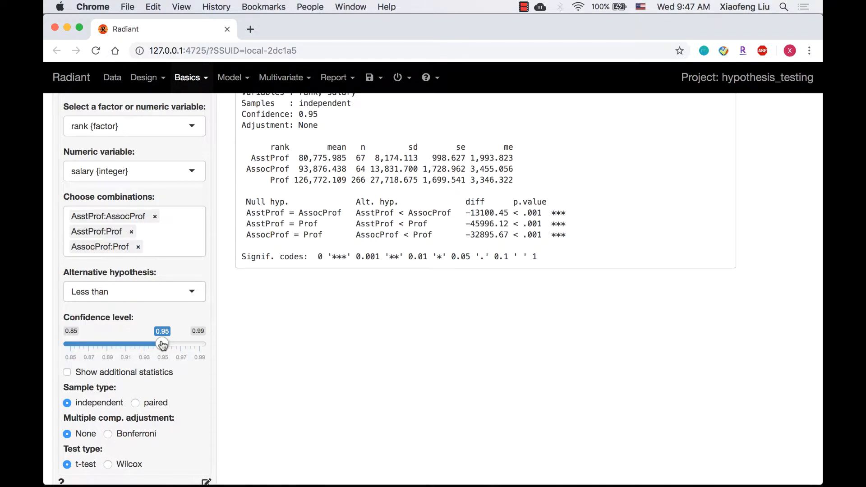
scroll("up", 3)
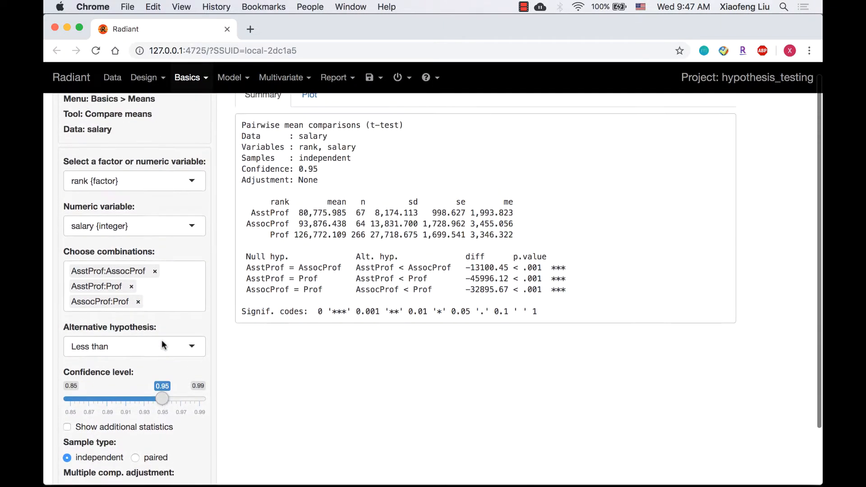
scroll("up", 3)
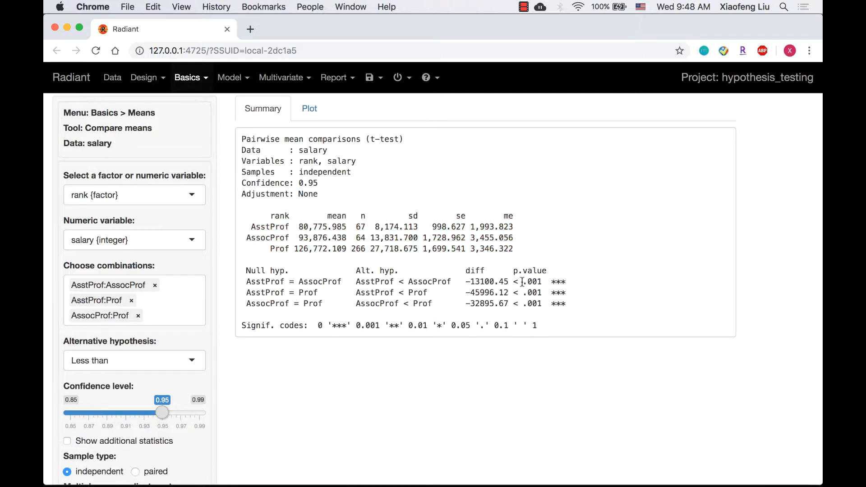
- Highlight the first comparison's p-value, then enable 'Show additional statistics'
double_click(532, 282)
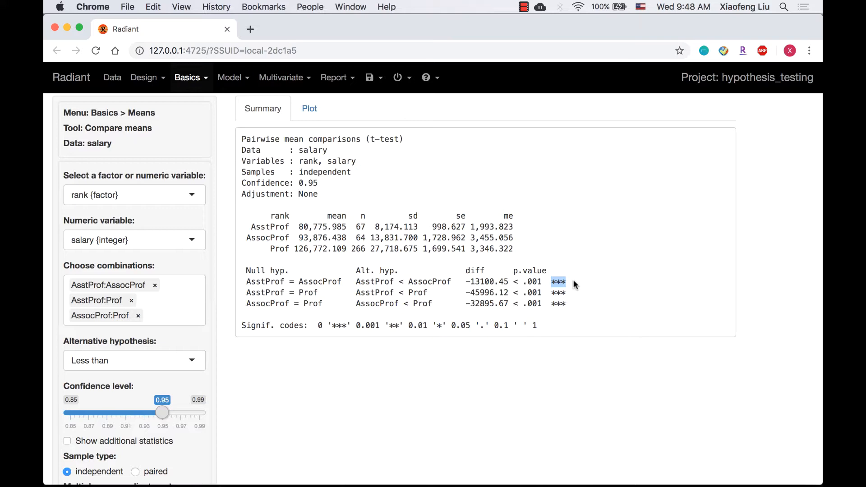
mouse_move(442, 288)
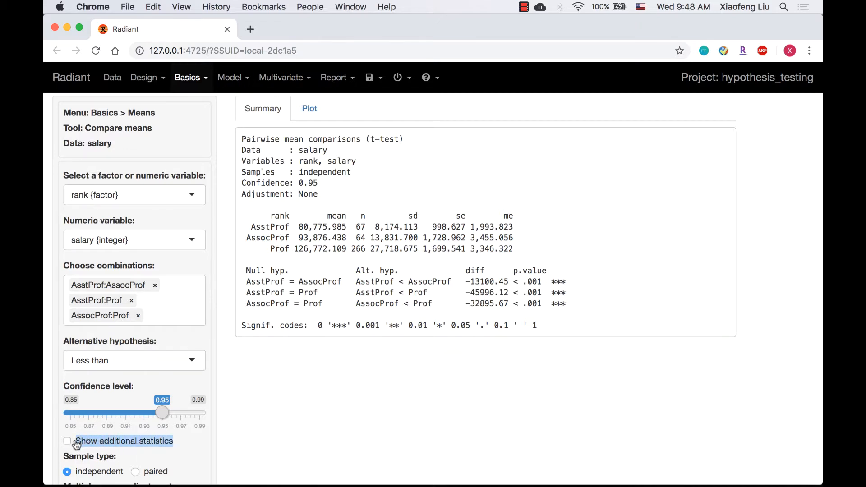
left_click(67, 441)
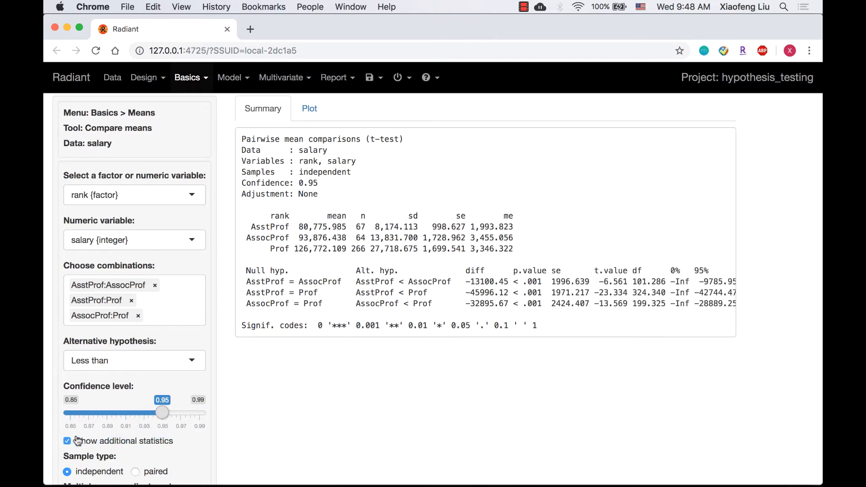